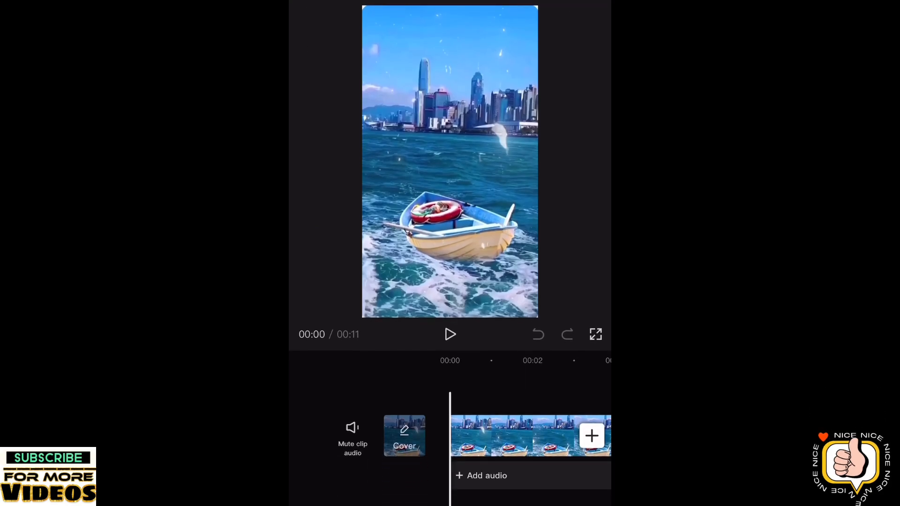
- Add the green-screen video of the seated man from Recents as an overlay above the boat clip
{"action": "left_click", "coordinate": [450, 334]}
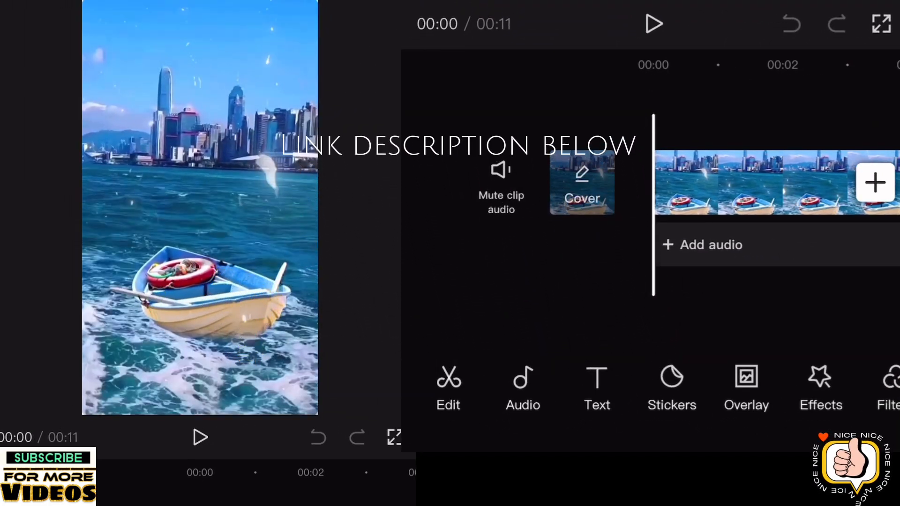
{"action": "left_click", "coordinate": [873, 182]}
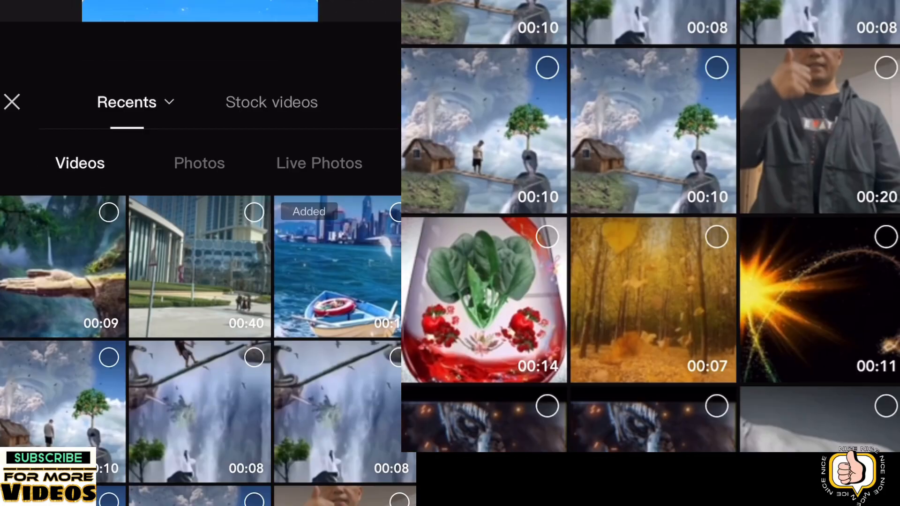
{"action": "left_click", "coordinate": [12, 102]}
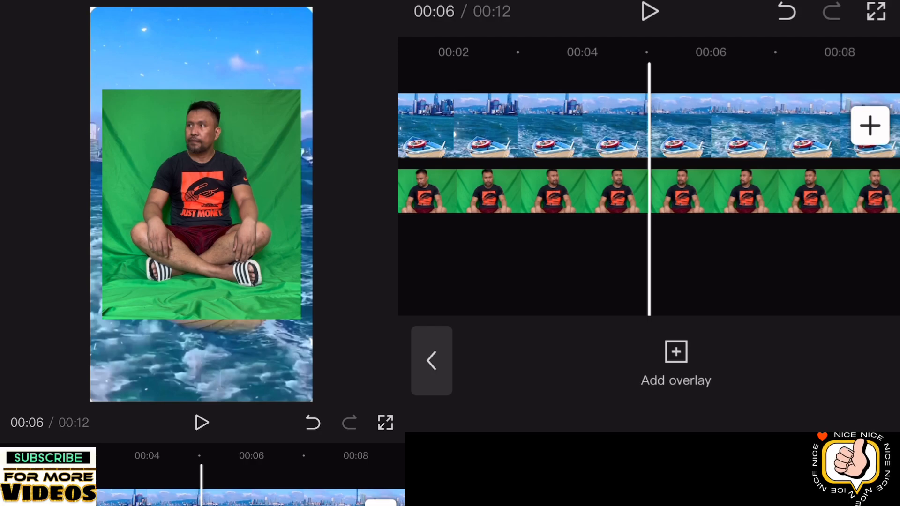
- Key out the overlay's green backdrop by sampling it with the Chroma key colour picker
{"action": "left_click", "coordinate": [528, 191]}
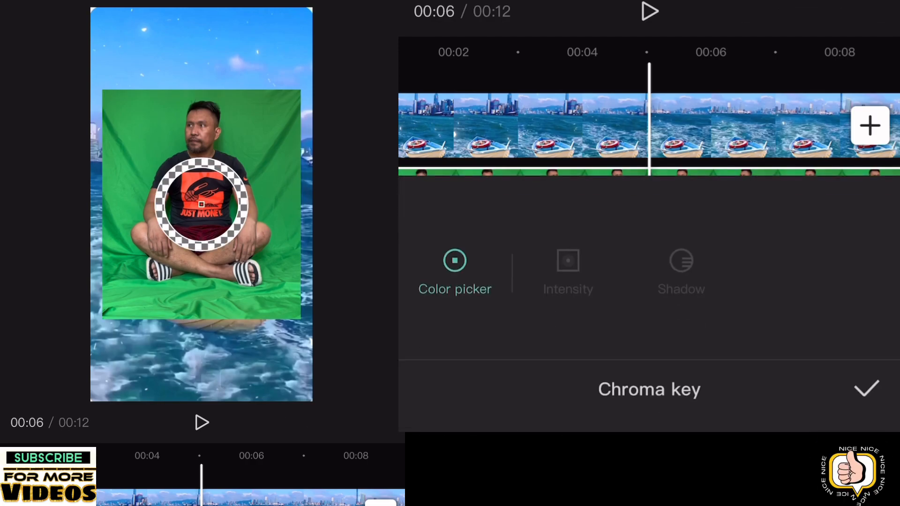
{"action": "left_click", "coordinate": [567, 270]}
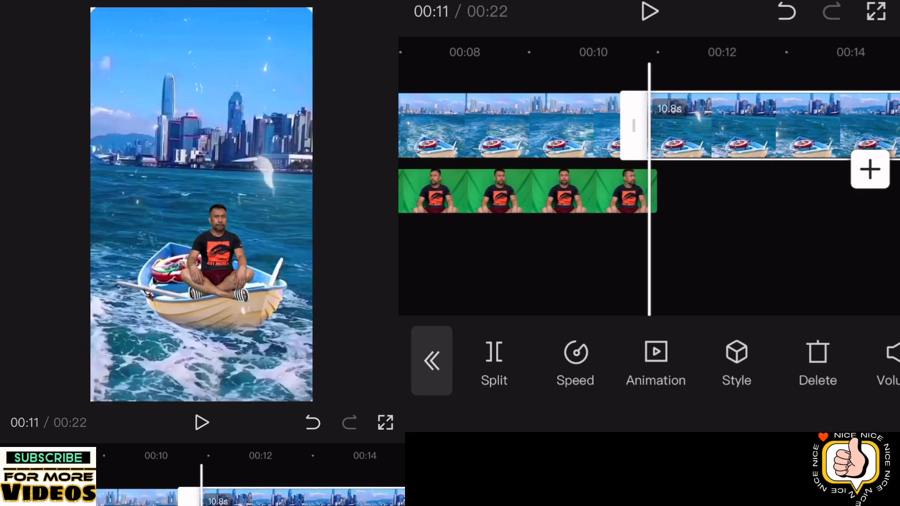
- Move the duplicated boat clip onto its own overlay track above the man
{"action": "left_click", "coordinate": [432, 360]}
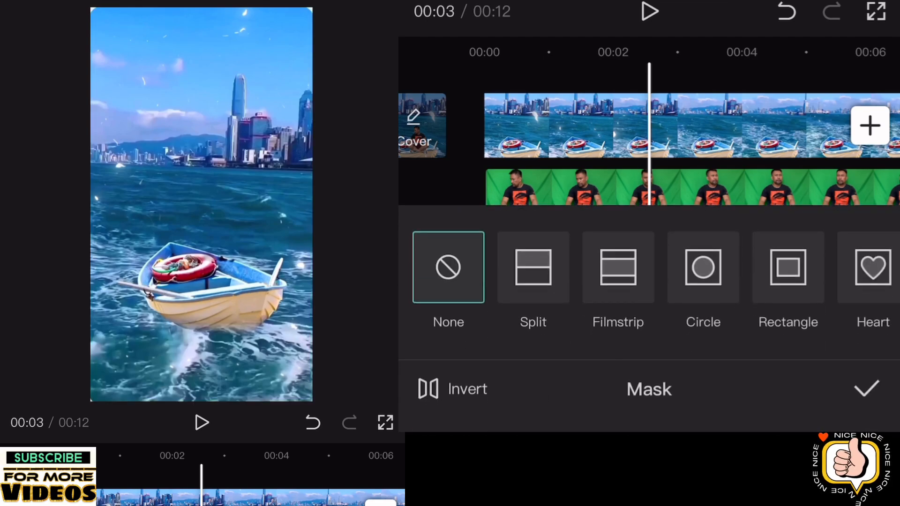
- Apply a split mask at the boat's rim on the top boat layer and play back the composite
{"action": "left_click", "coordinate": [532, 266]}
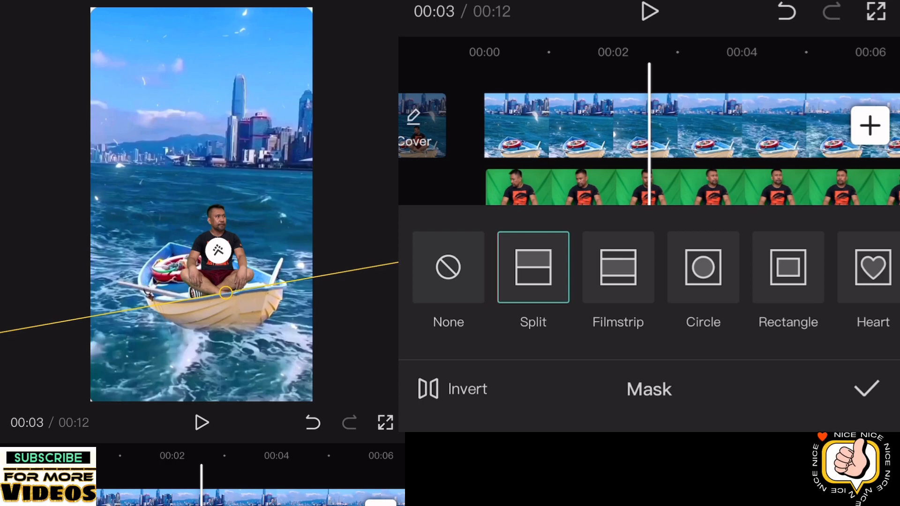
{"action": "left_click", "coordinate": [867, 389]}
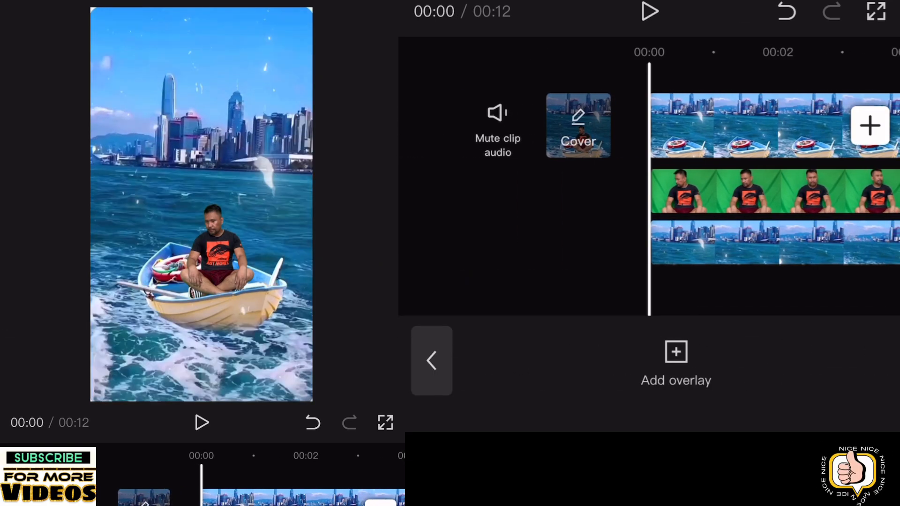
{"action": "left_click", "coordinate": [649, 12]}
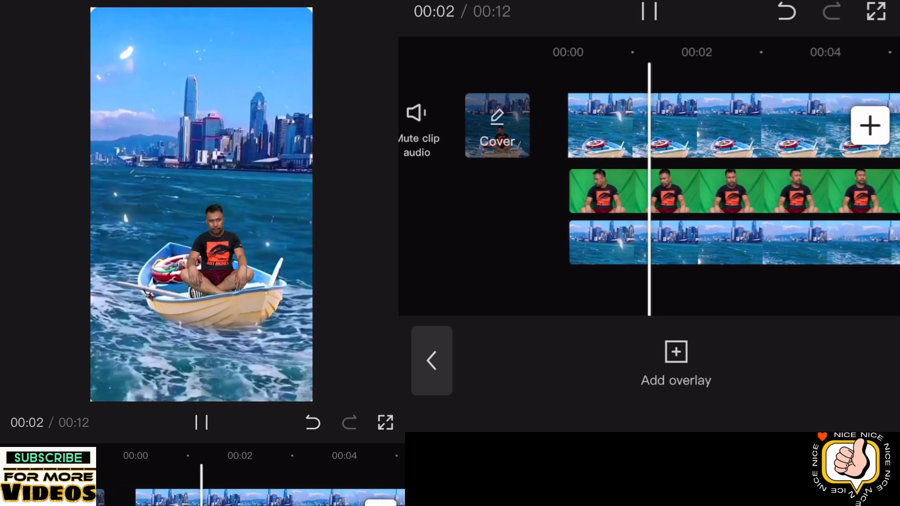